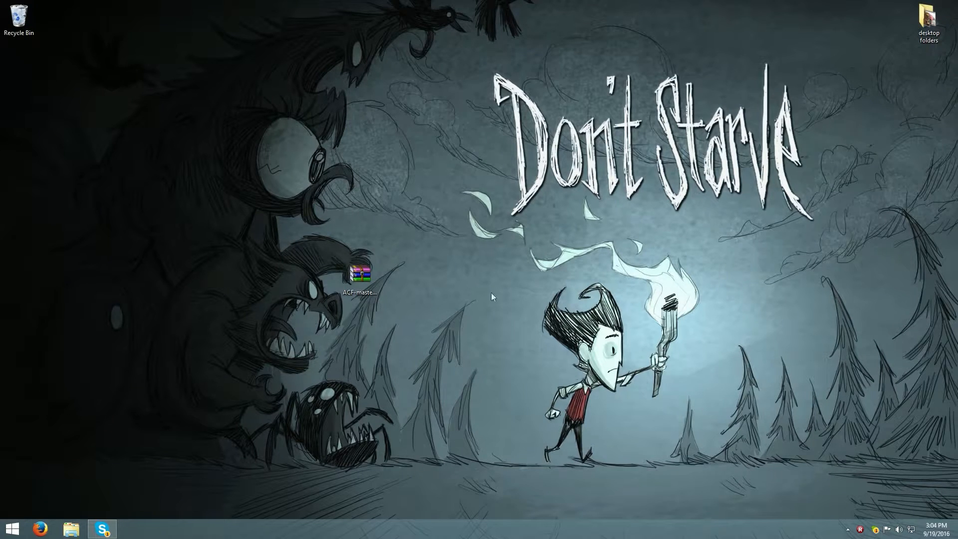
mouse_move(340, 399)
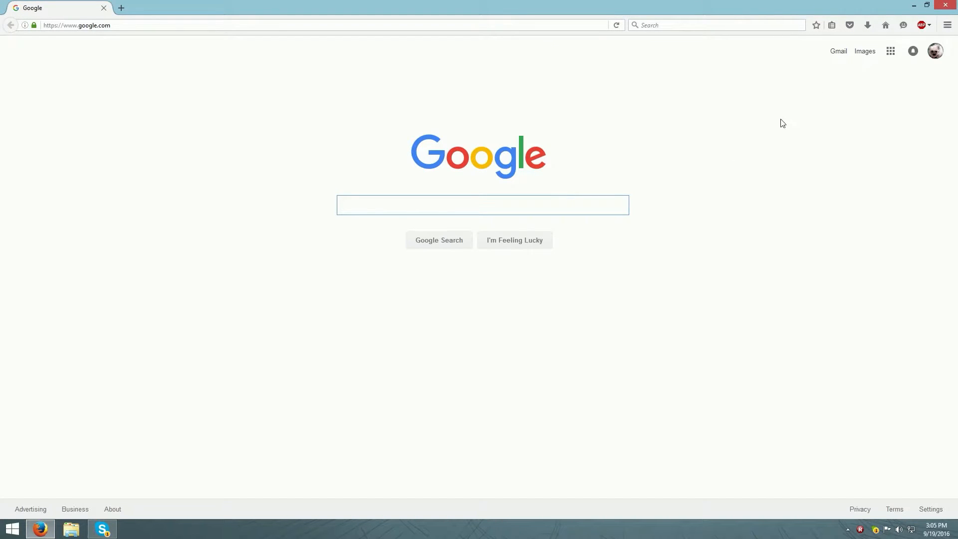
Step: Search Google for 'gmod acf' and open the nrlulz/ACF GitHub result
type("gm")
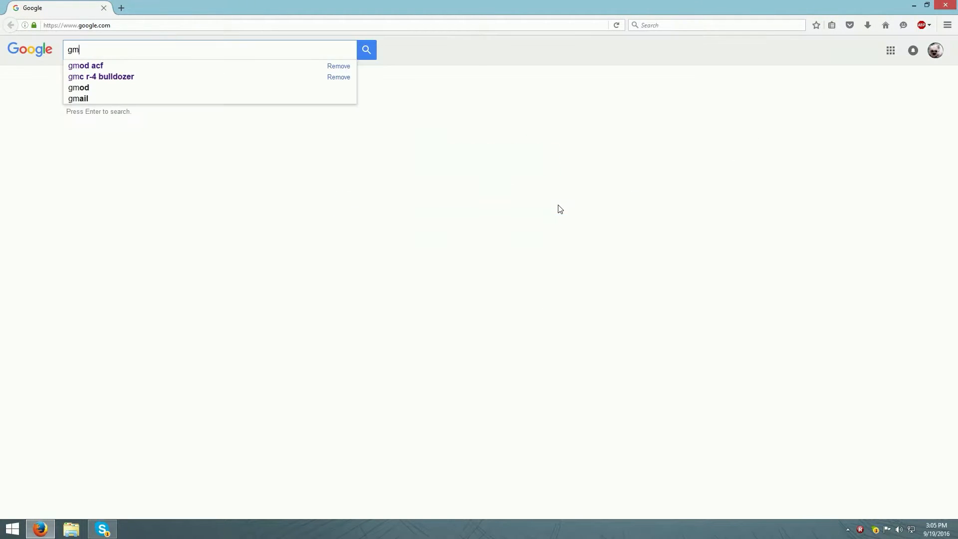
left_click(85, 66)
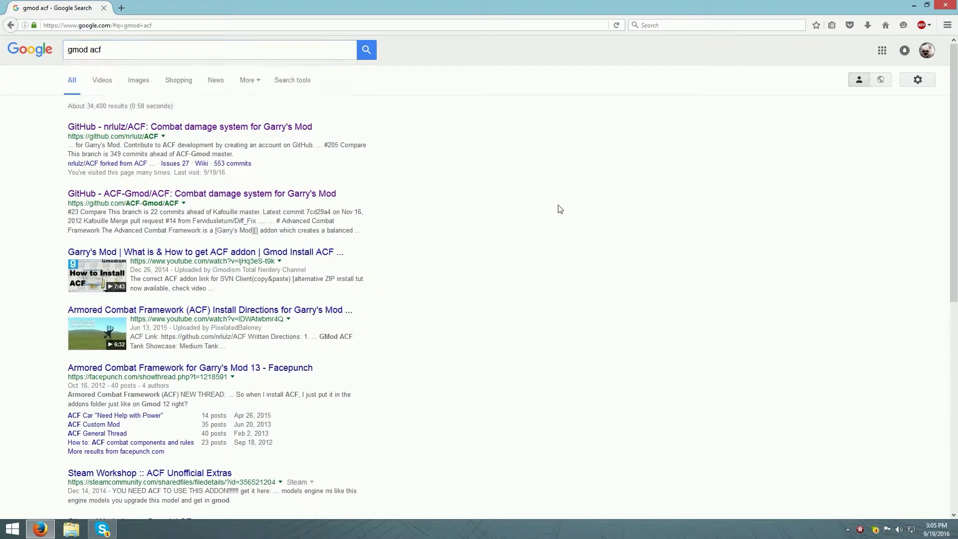
mouse_move(262, 130)
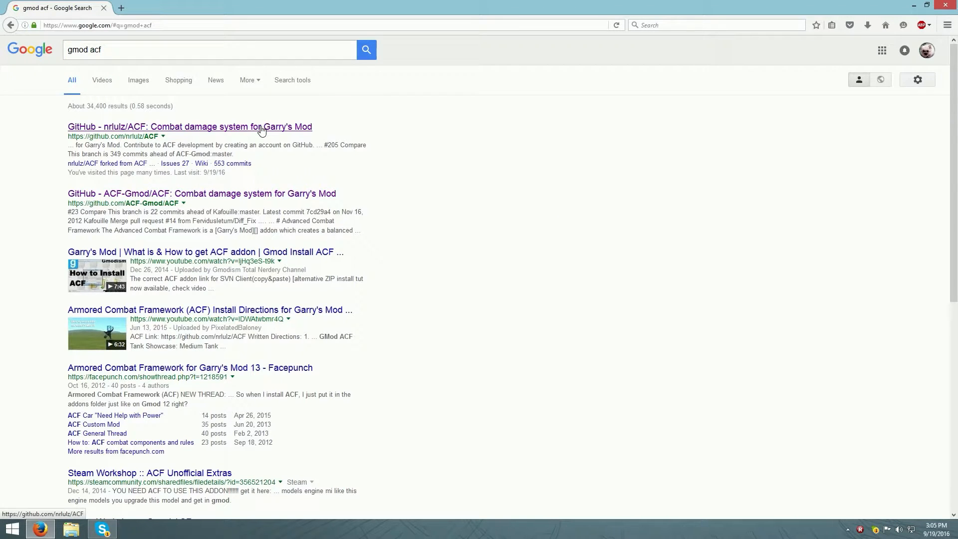
left_click(189, 126)
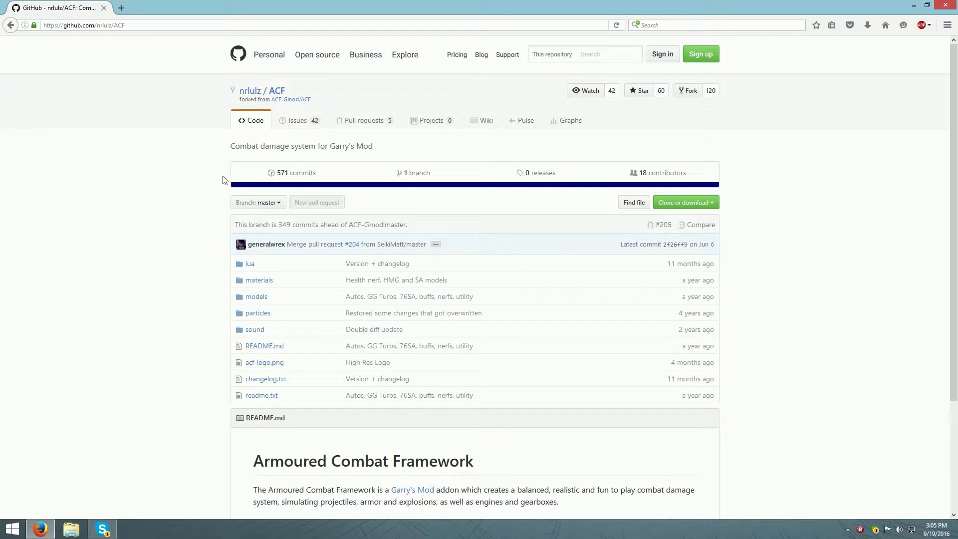
Step: Open the downloaded ACF-master.zip from the desktop in WinRAR
left_click(682, 202)
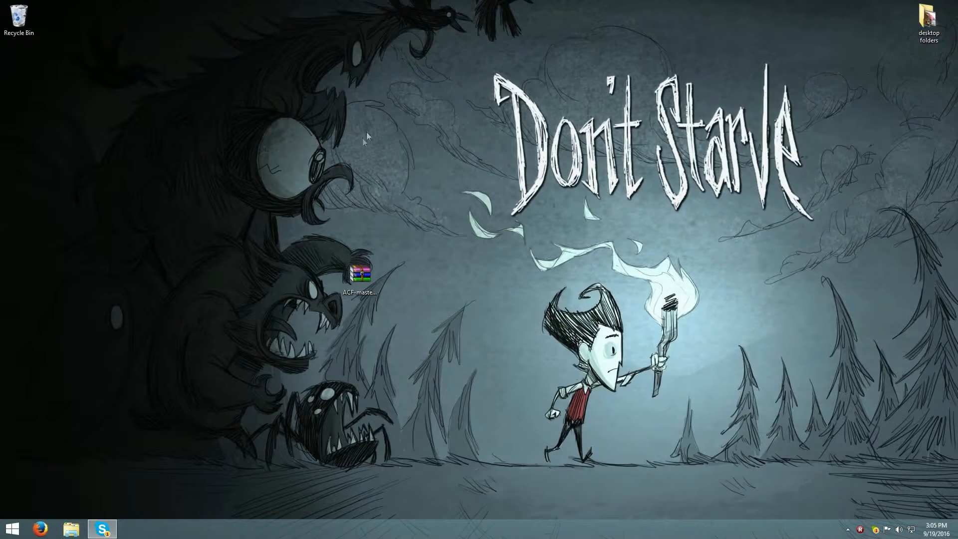
left_click(359, 274)
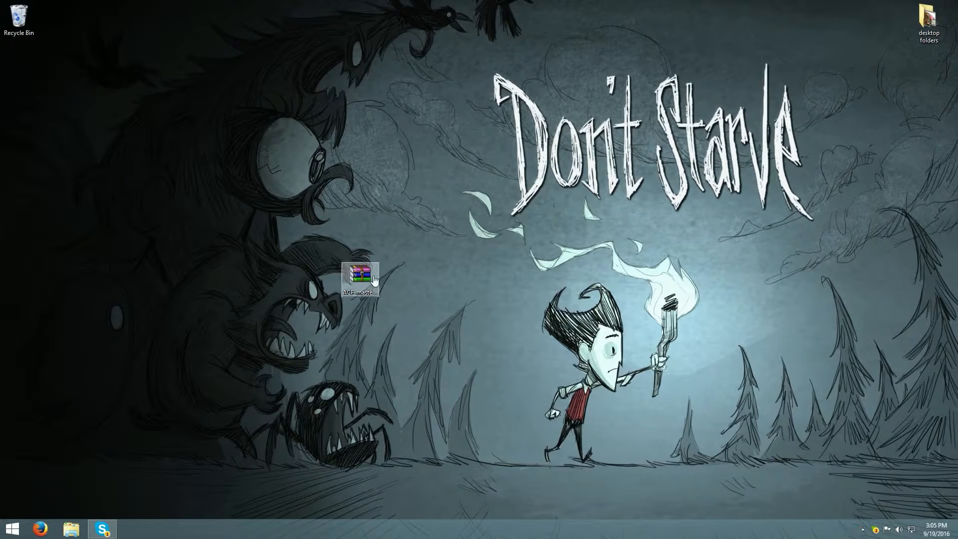
double_click(360, 274)
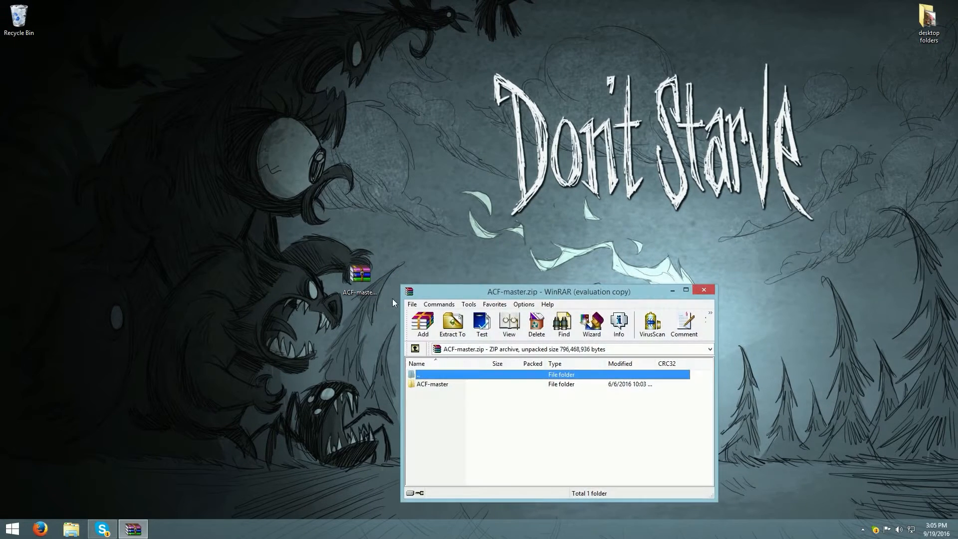
Step: Dismiss WinRAR's license reminder and select the ACF-master folder in the archive
left_click(452, 324)
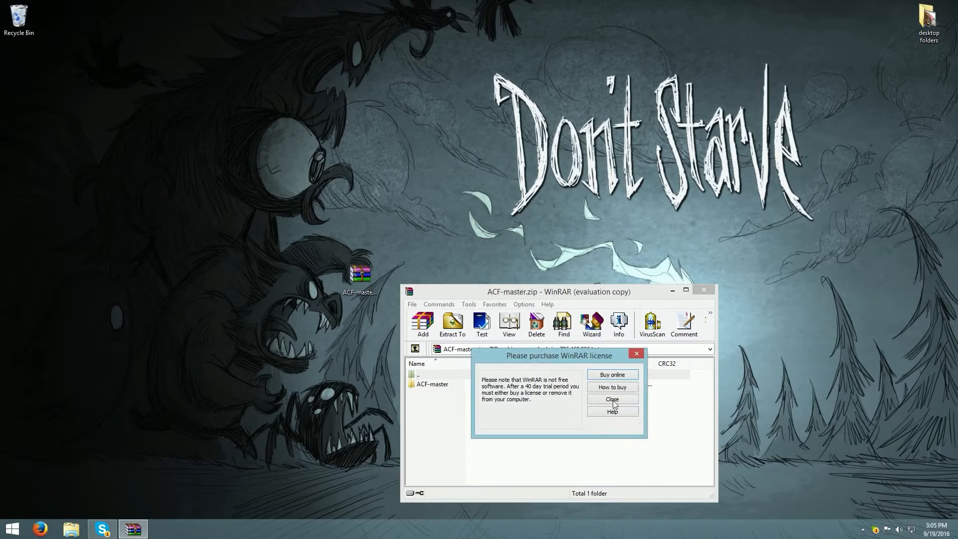
left_click(611, 399)
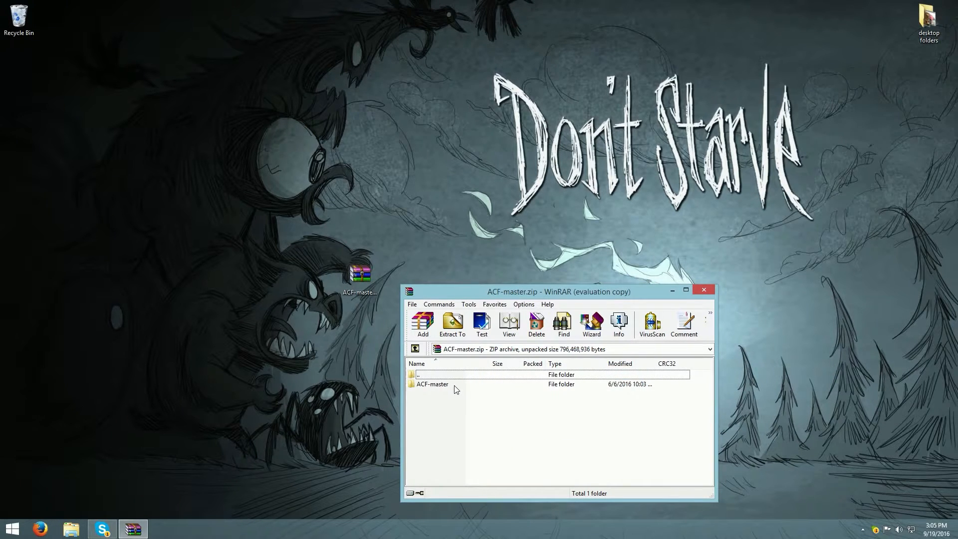
left_click(451, 323)
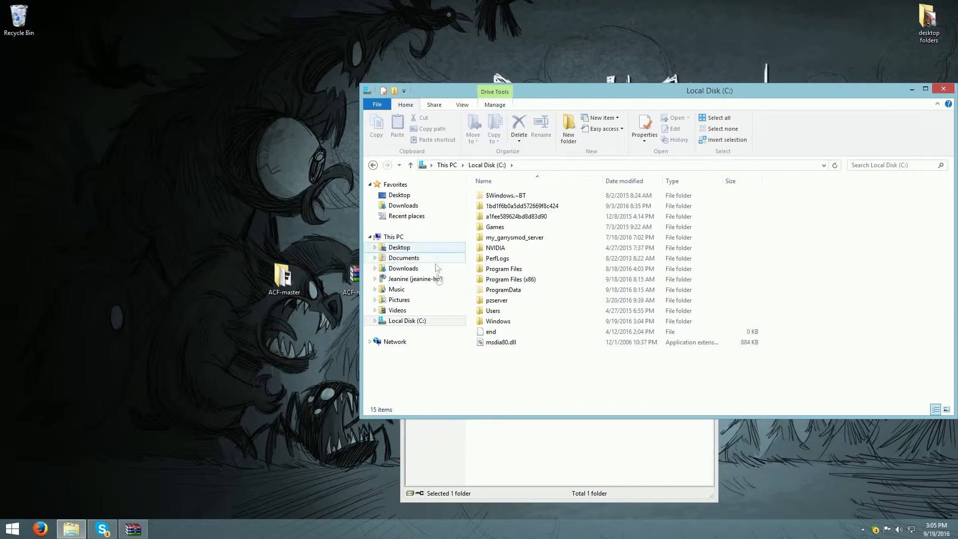
Step: Navigate Program Files (x86) > steamapps > common > GarrysMod > garrysmod > addons
left_click(509, 279)
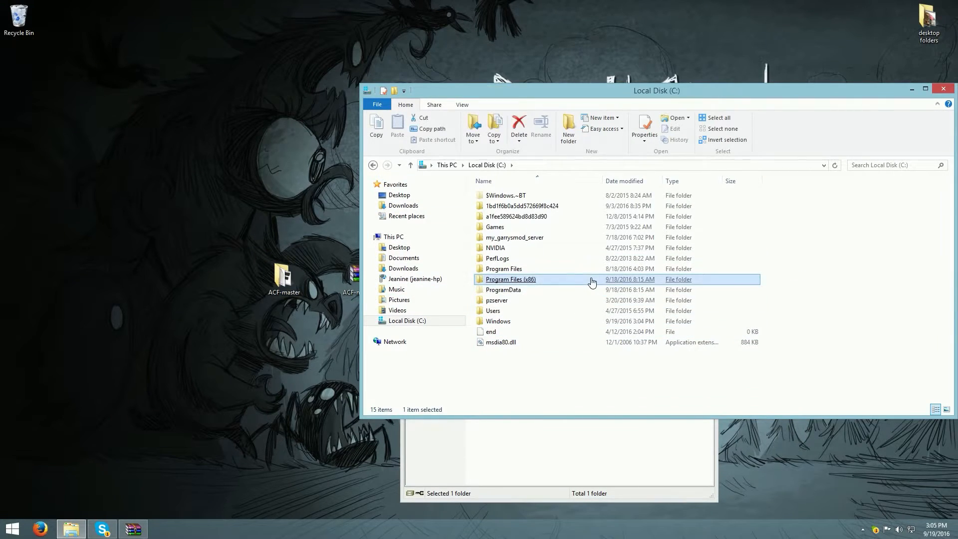
double_click(511, 280)
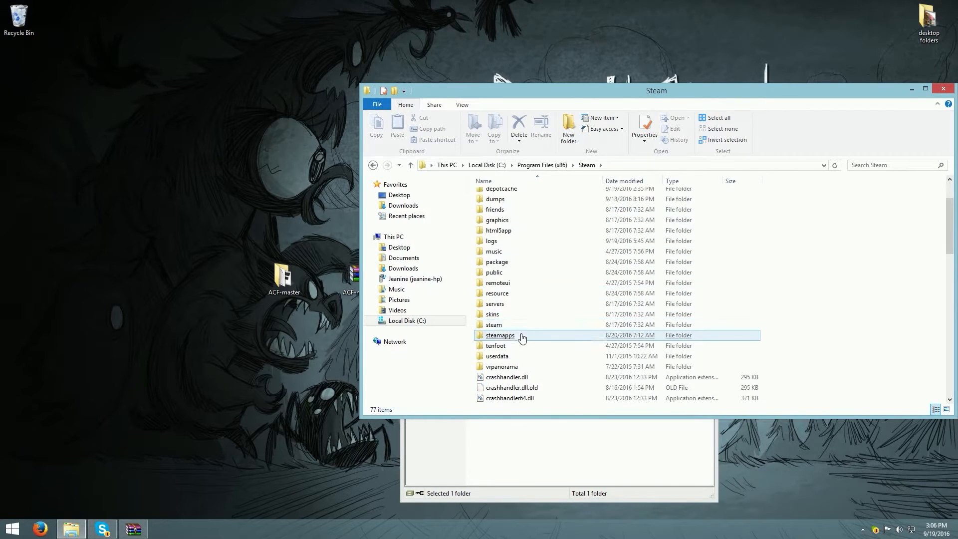
double_click(499, 334)
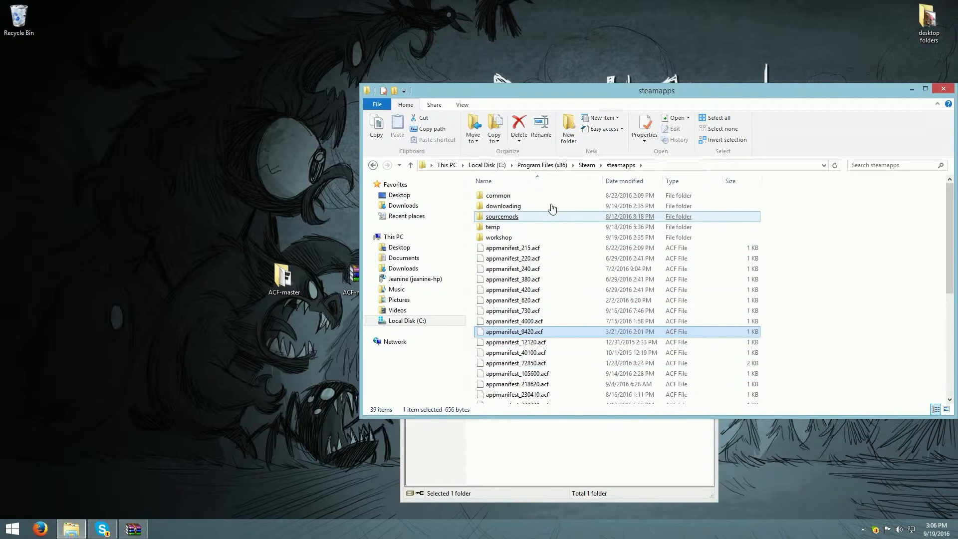
double_click(496, 195)
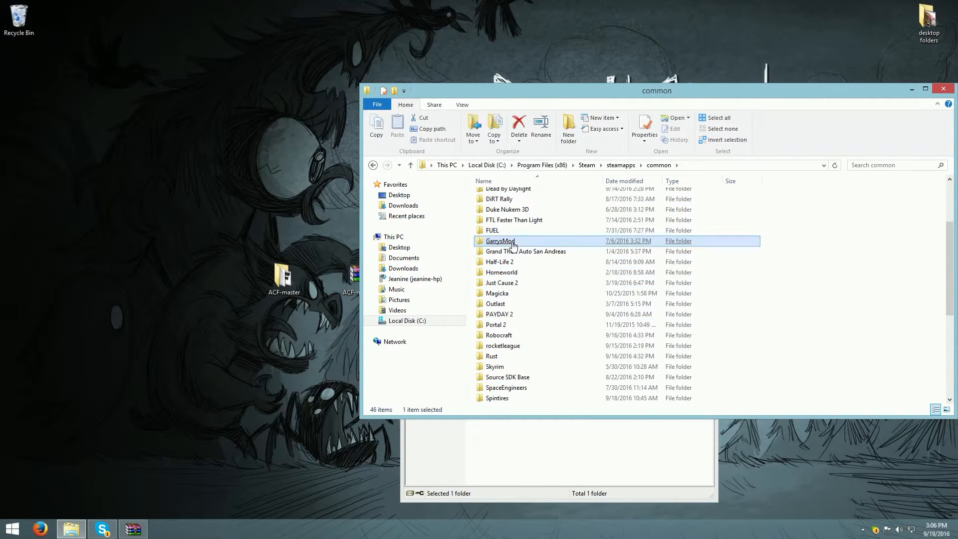
double_click(499, 240)
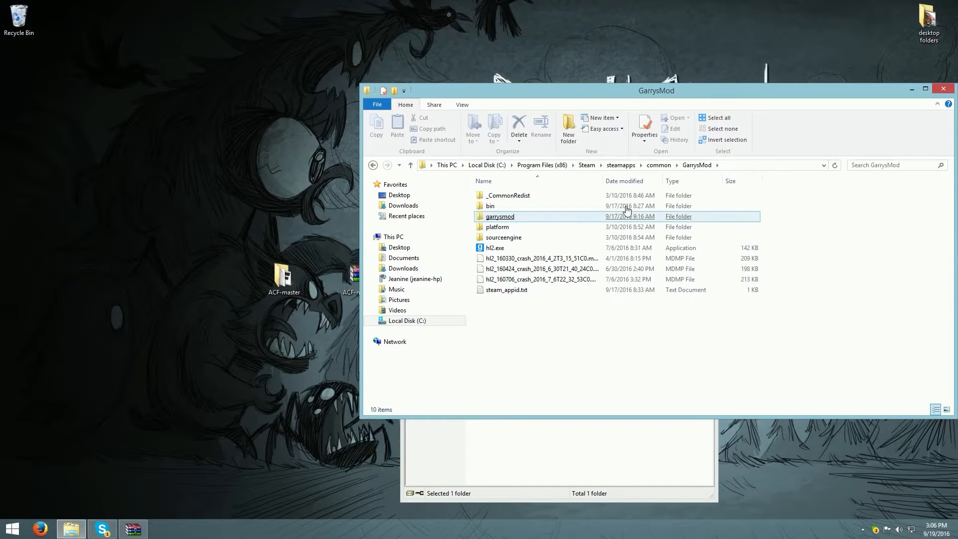
double_click(500, 216)
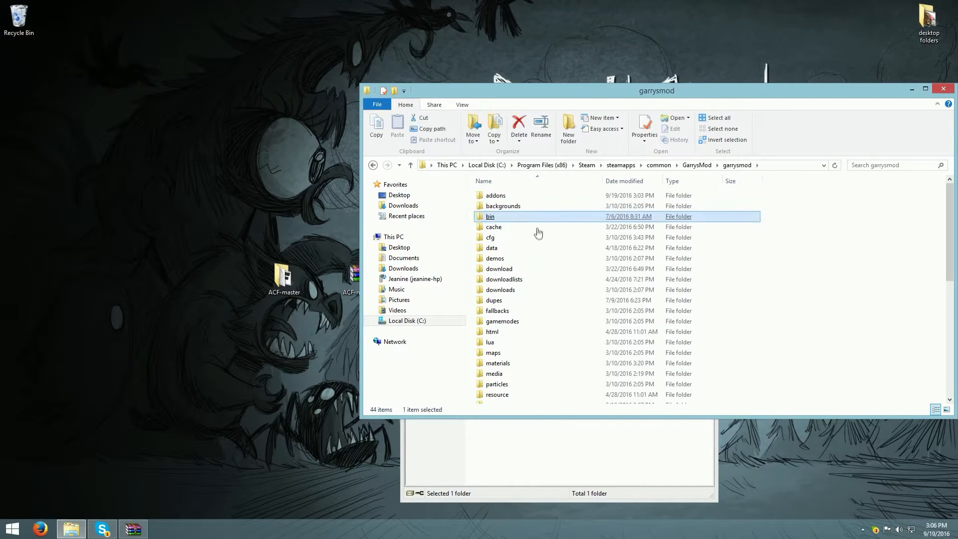
double_click(494, 195)
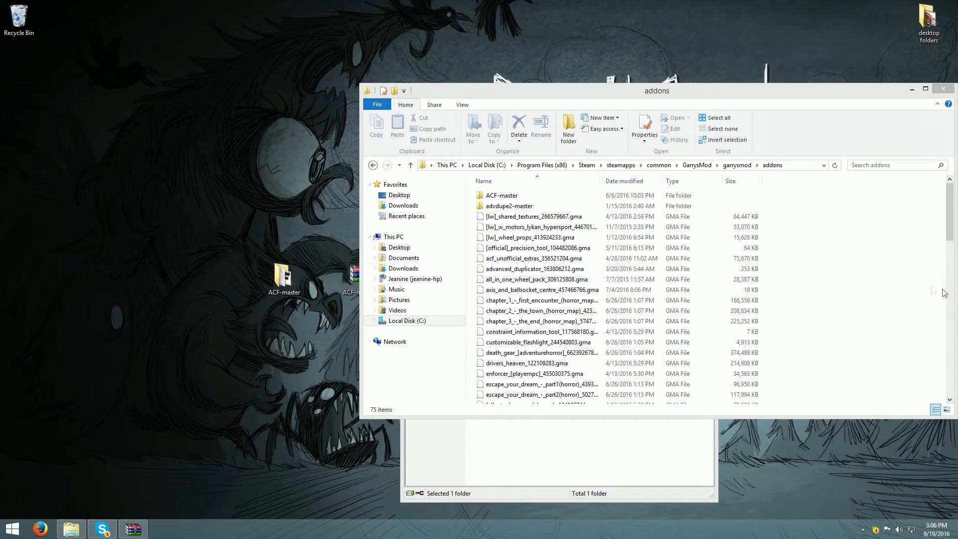
Step: Scroll through the addons folder listing, then close the ACF-master WinRAR archive
scroll("down", 3)
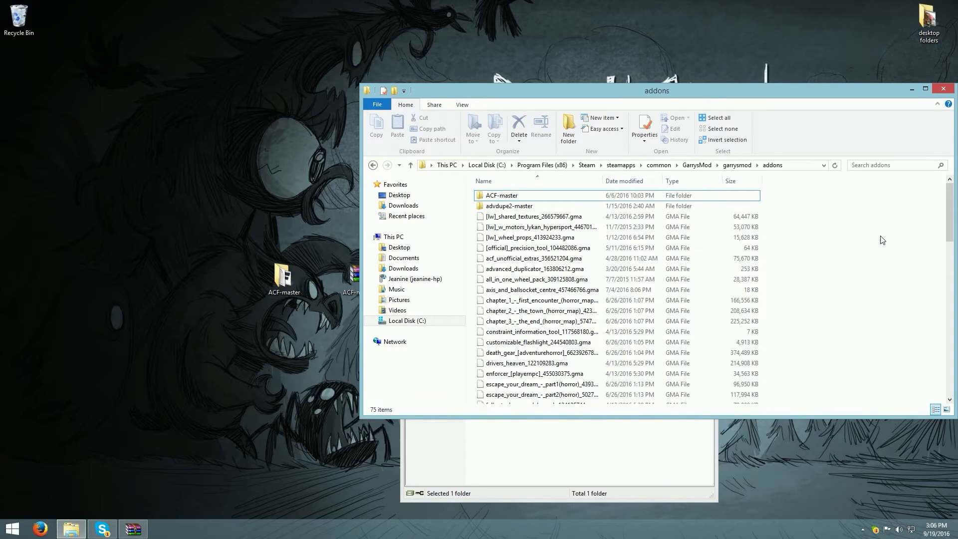
scroll("down", 3)
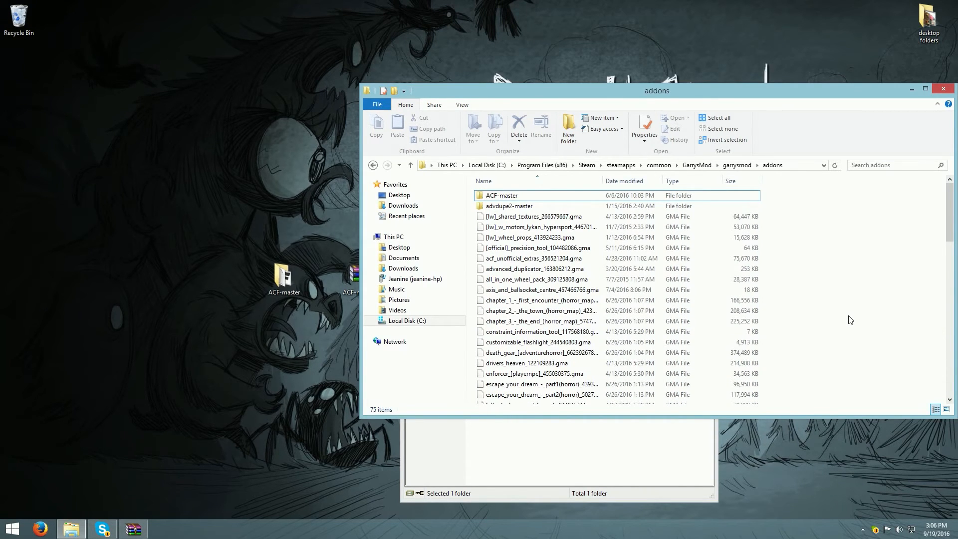
mouse_move(841, 319)
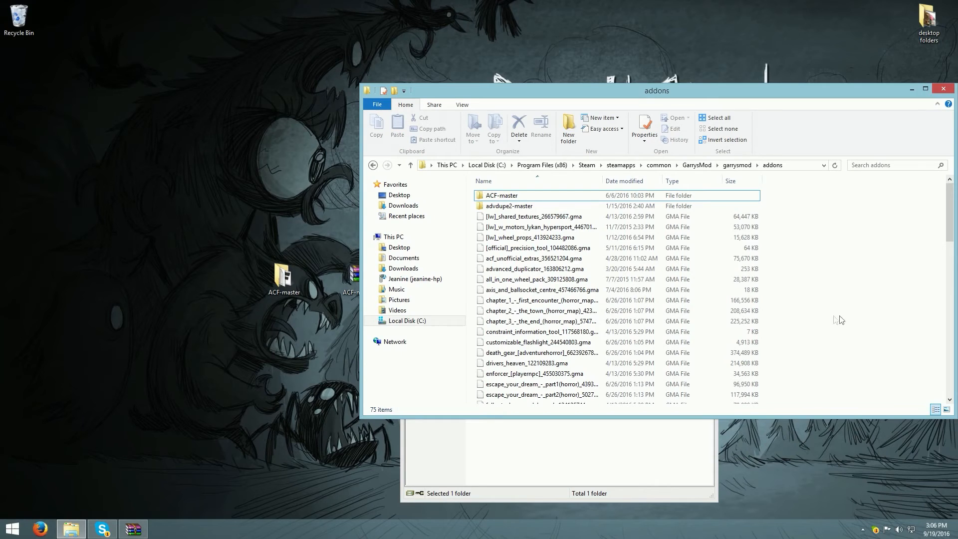
mouse_move(811, 313)
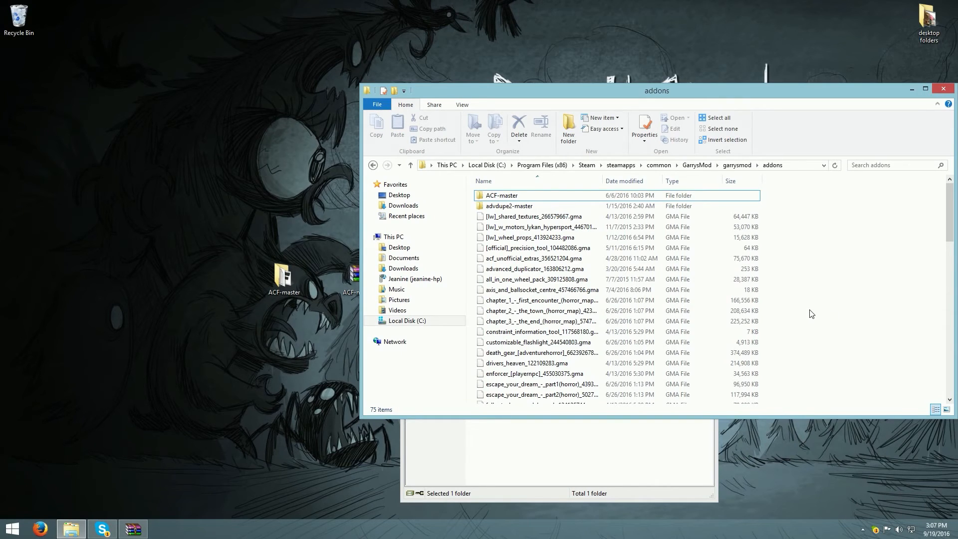
mouse_move(783, 289)
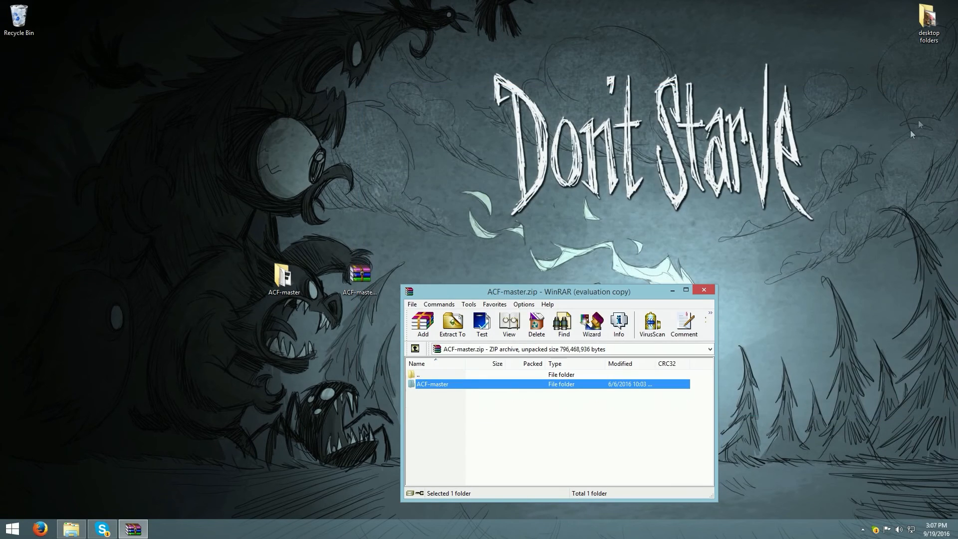
left_click(703, 290)
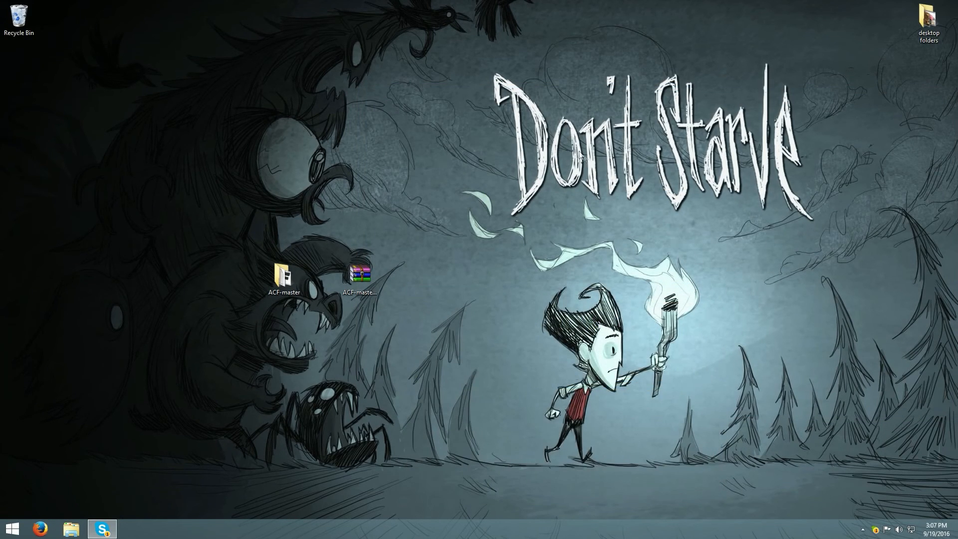